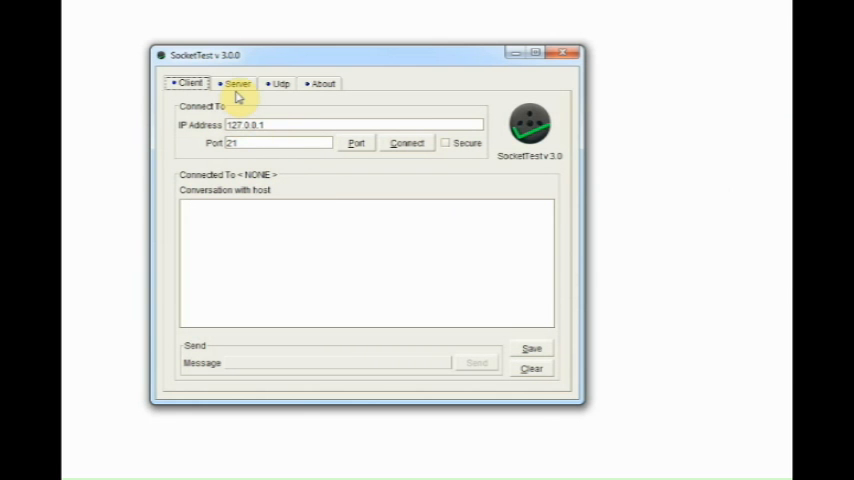
Start a SocketTest server listening on port 350
click(236, 84)
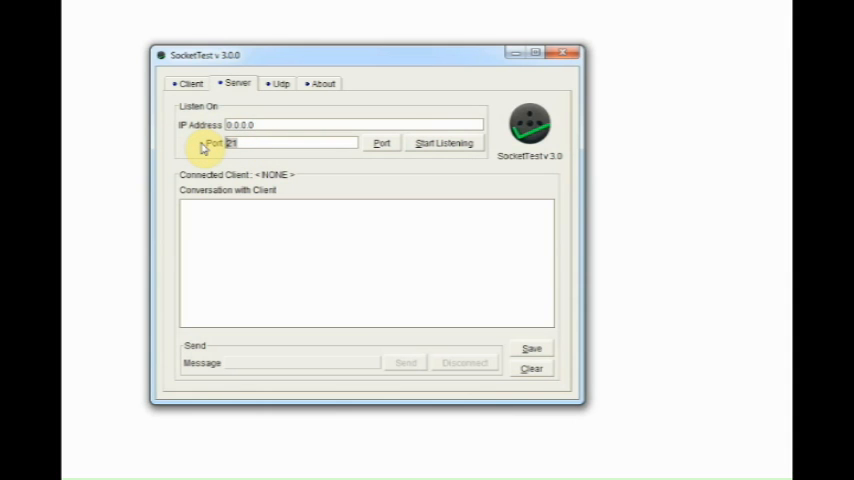
text(350)
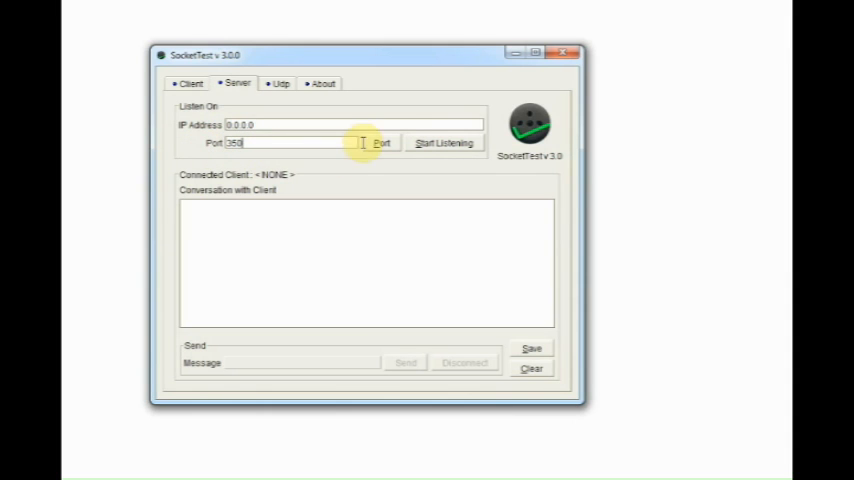
click(442, 142)
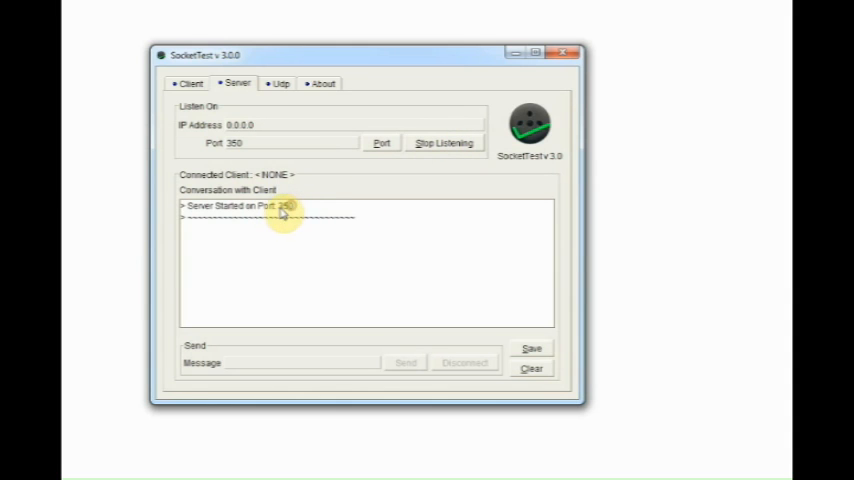
mouse_move(458, 276)
text(advanced)
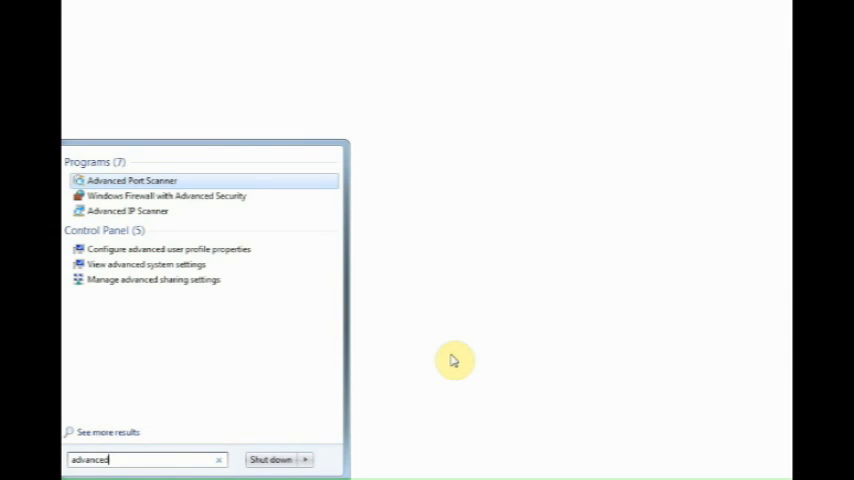
Launch Advanced Port Scanner and scan the 192.168.1.x range for open port 350
click(132, 180)
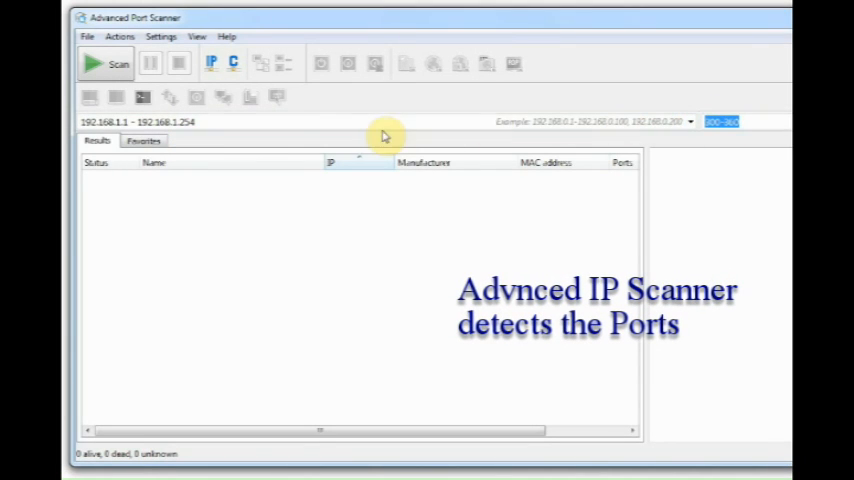
click(104, 64)
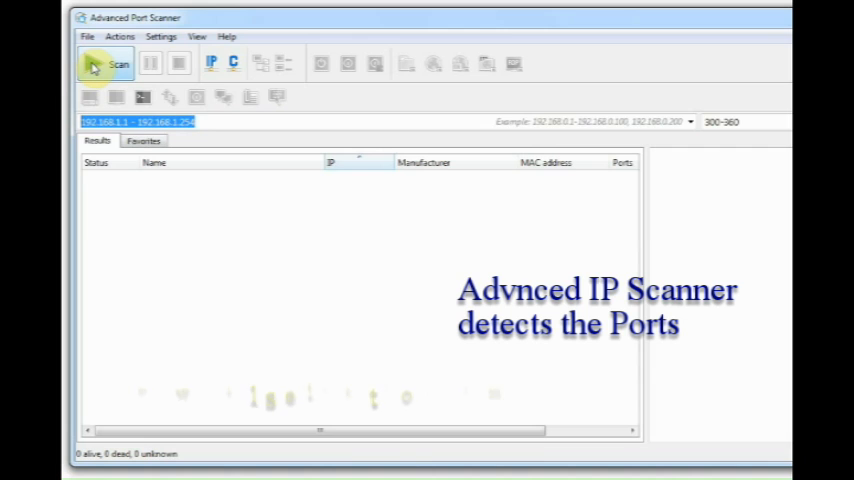
click(108, 62)
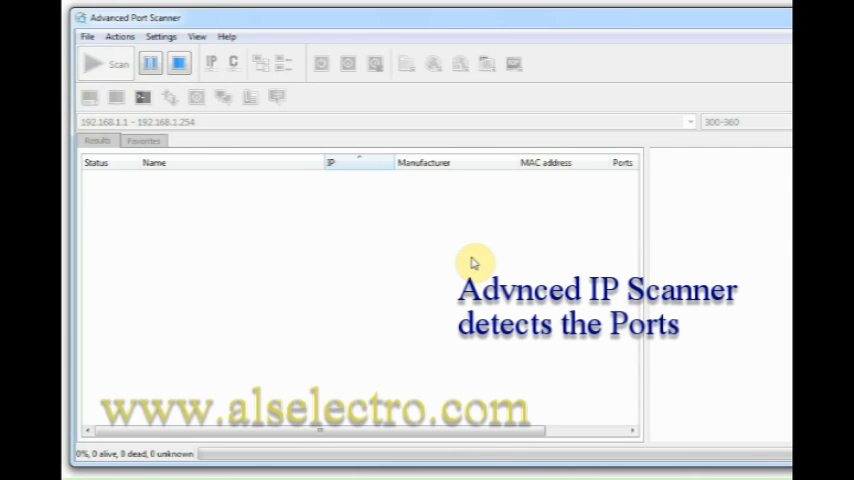
click(108, 64)
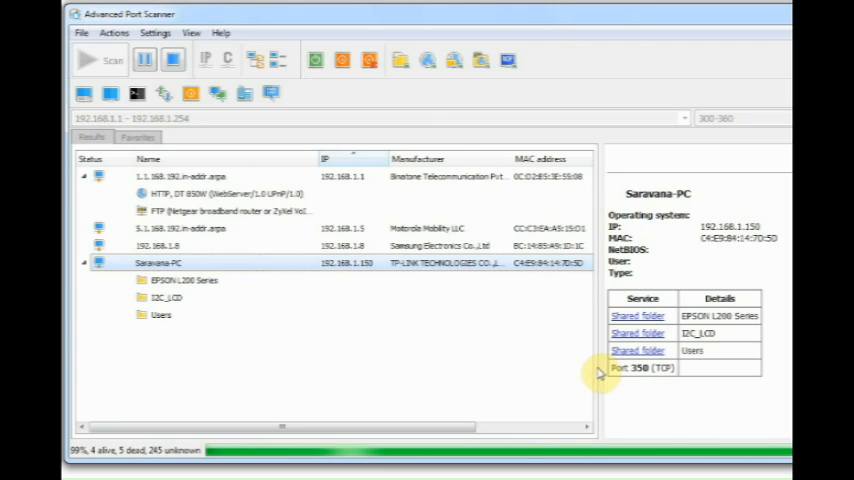
mouse_move(610, 390)
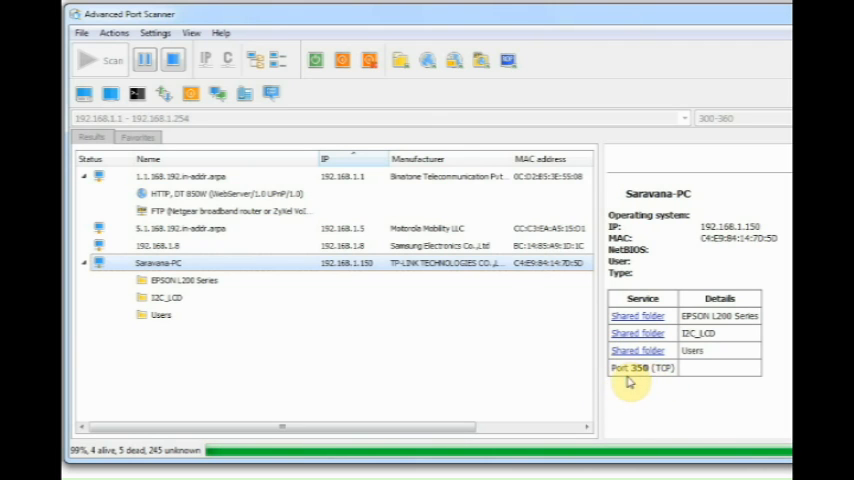
mouse_move(408, 332)
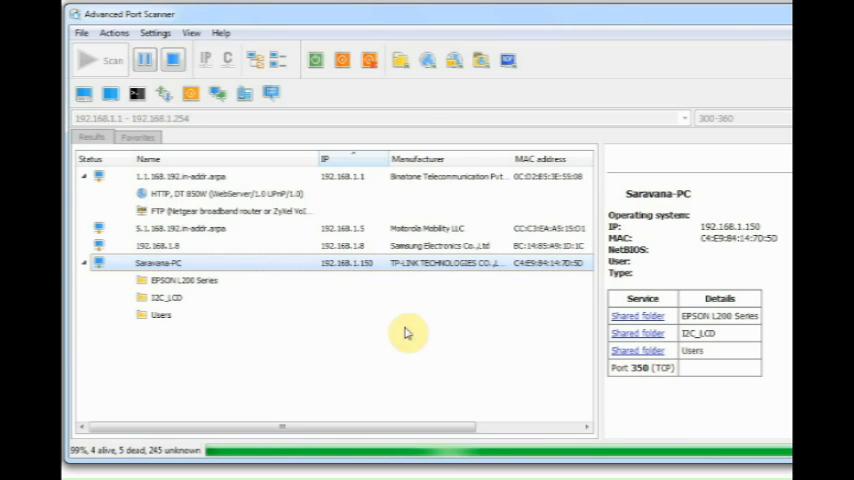
mouse_move(324, 264)
text(run)
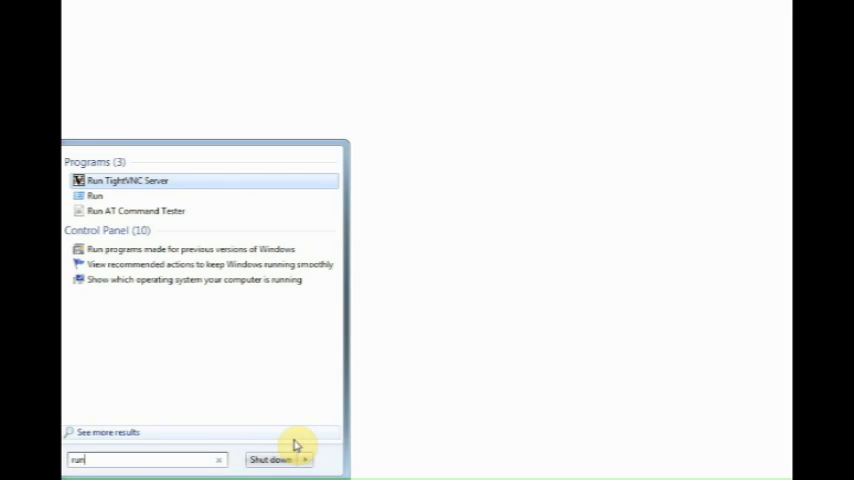
Launch Command Prompt via Run and execute ipconfig to read the IP addresses
click(96, 196)
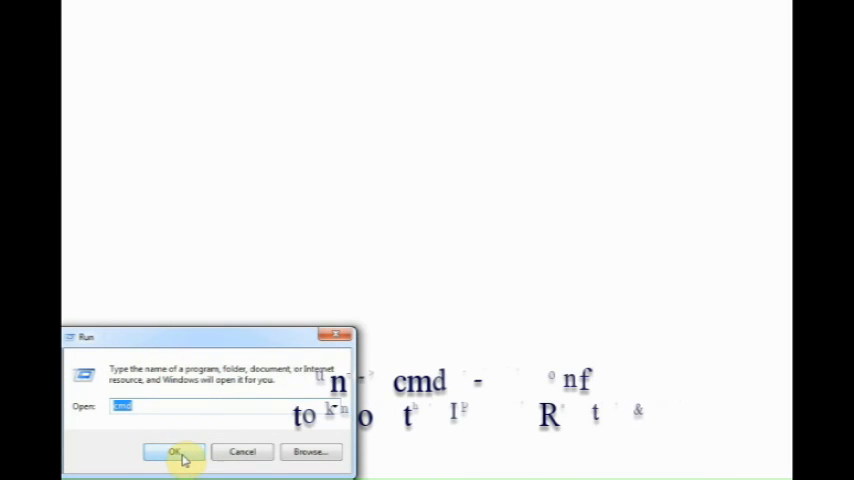
click(176, 452)
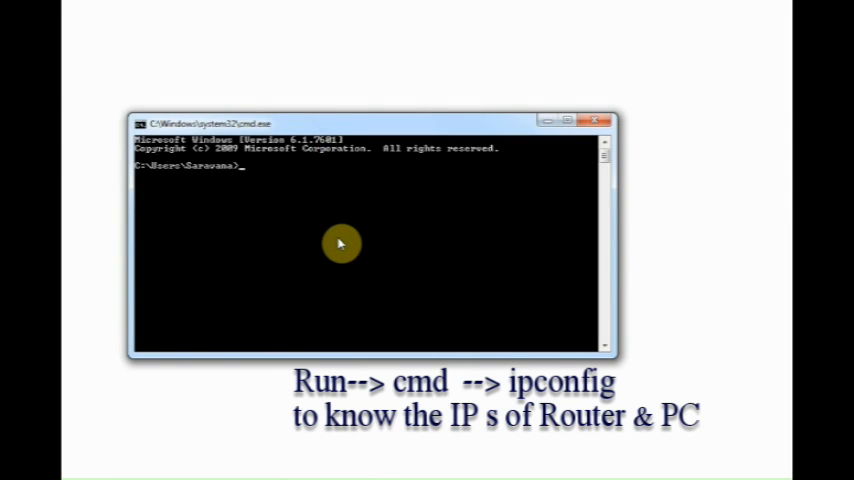
text(ipconfi)
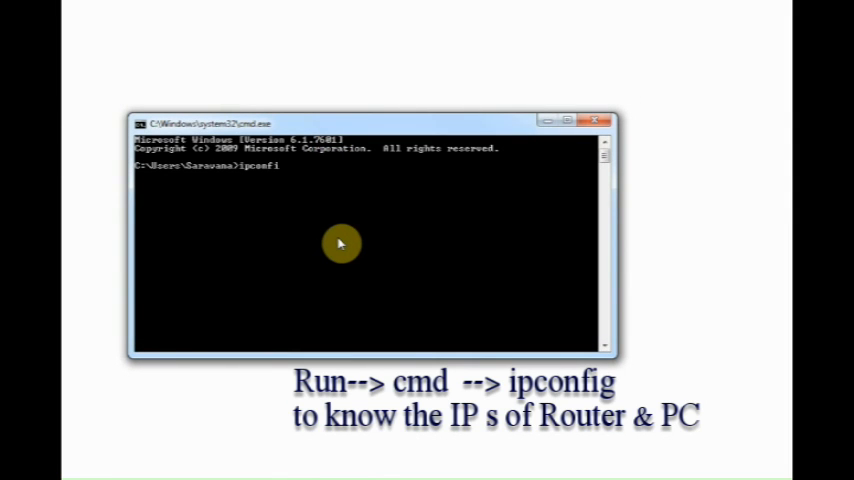
key(Return)
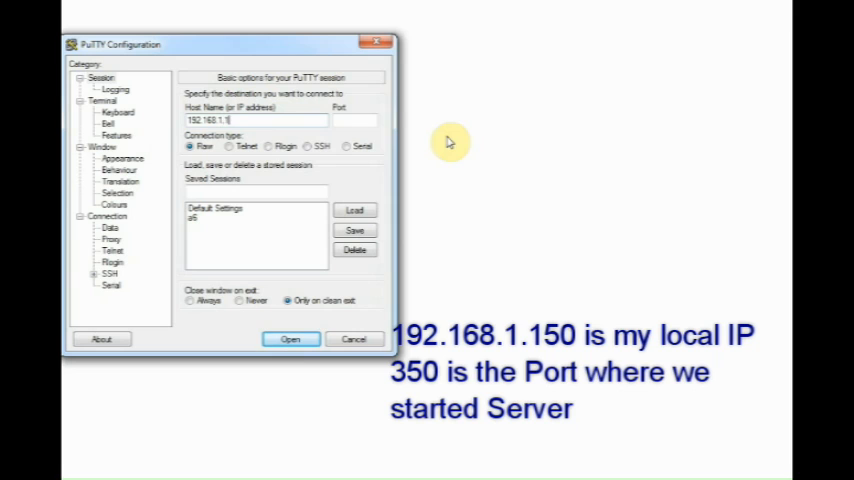
Connect PuTTY raw to 192.168.1.150 port 350 and view the new client in SocketTest
text(50)
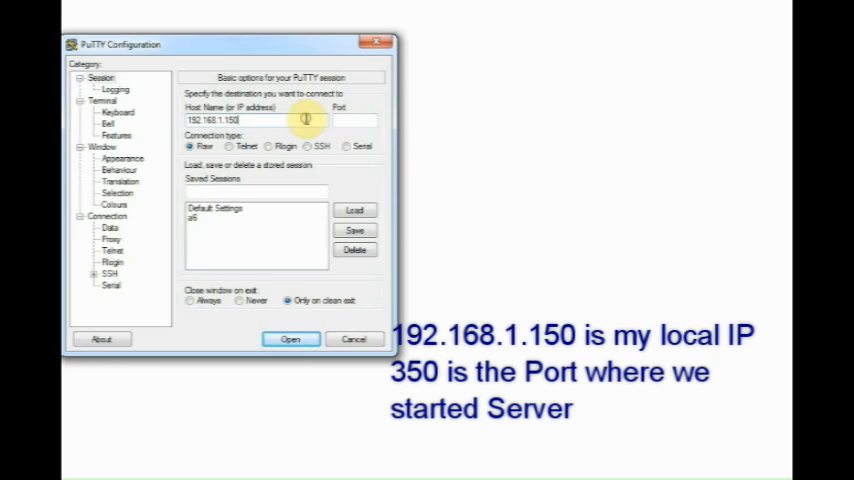
text(35)
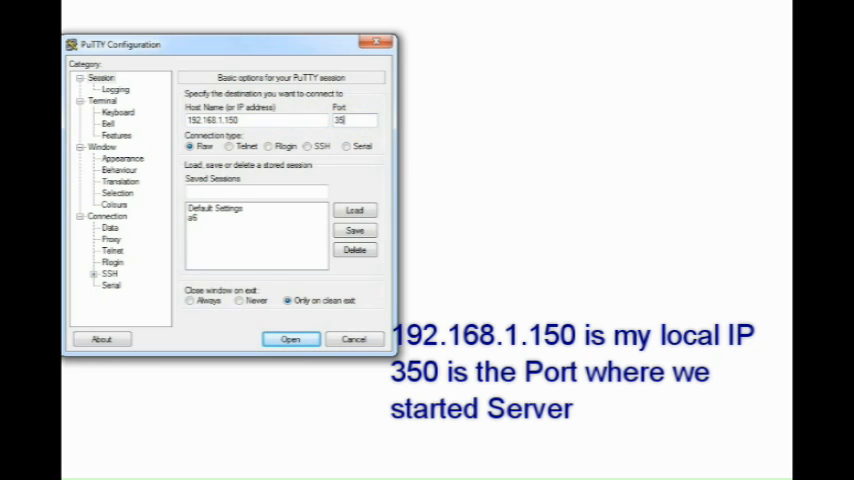
text(0)
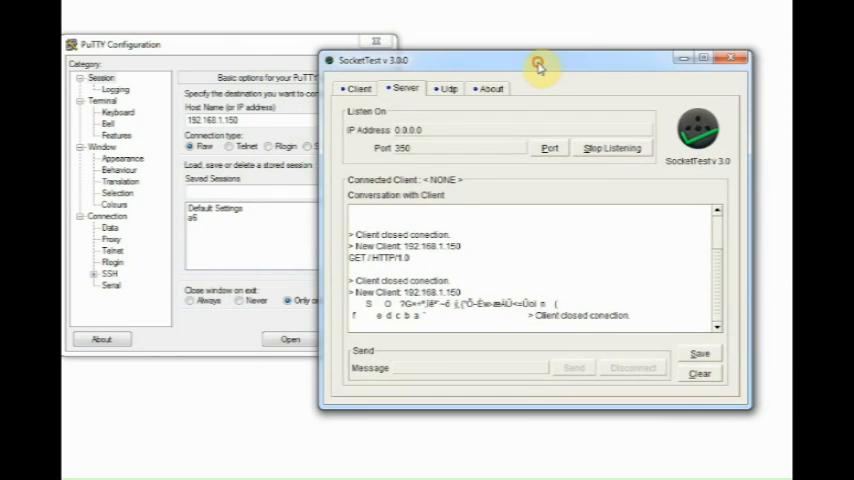
click(290, 340)
text(hello from putty)
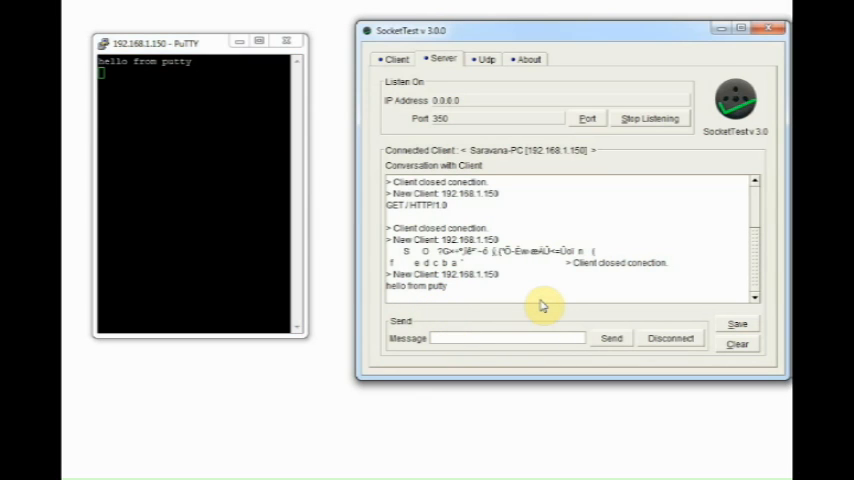
Send 'hai' to the PuTTY client, then close the PuTTY session so the server logs the disconnect
text(ha)
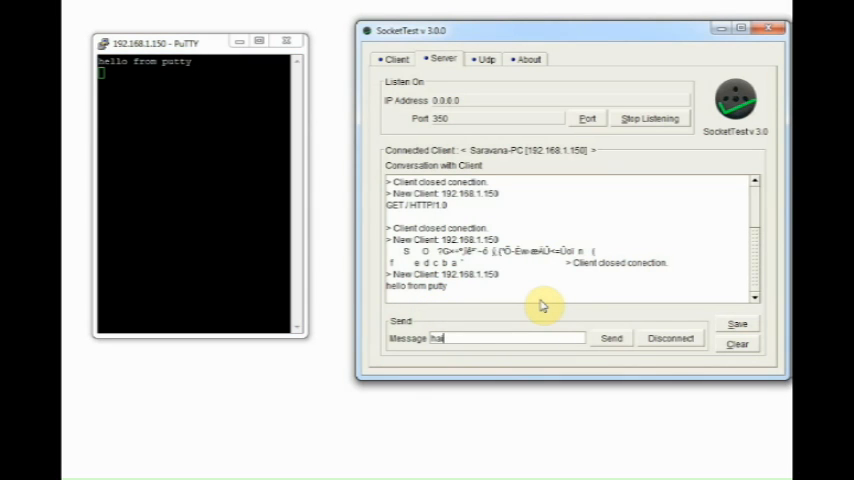
click(612, 336)
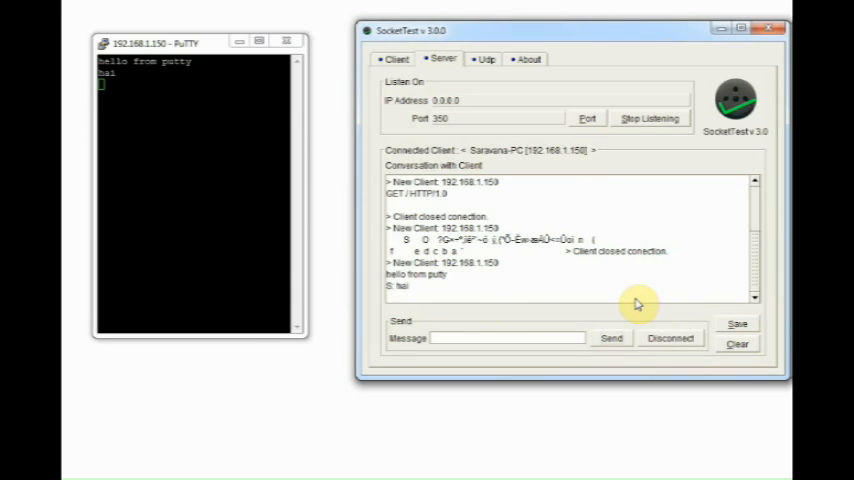
click(292, 42)
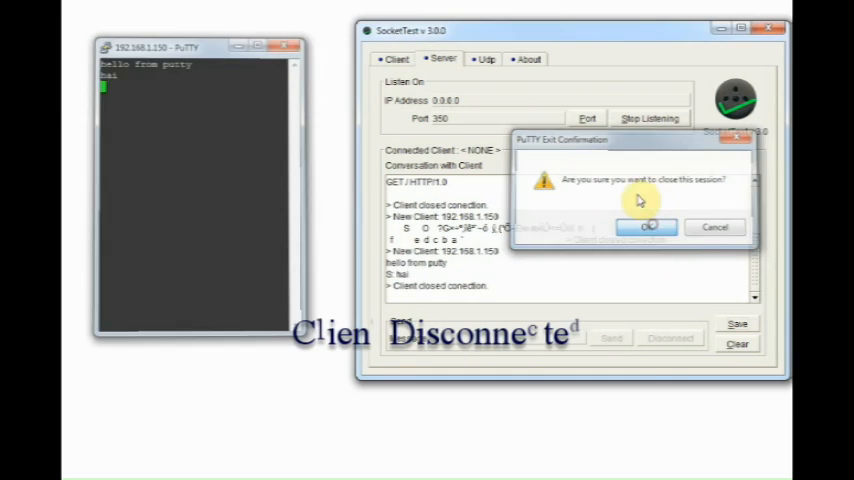
click(648, 226)
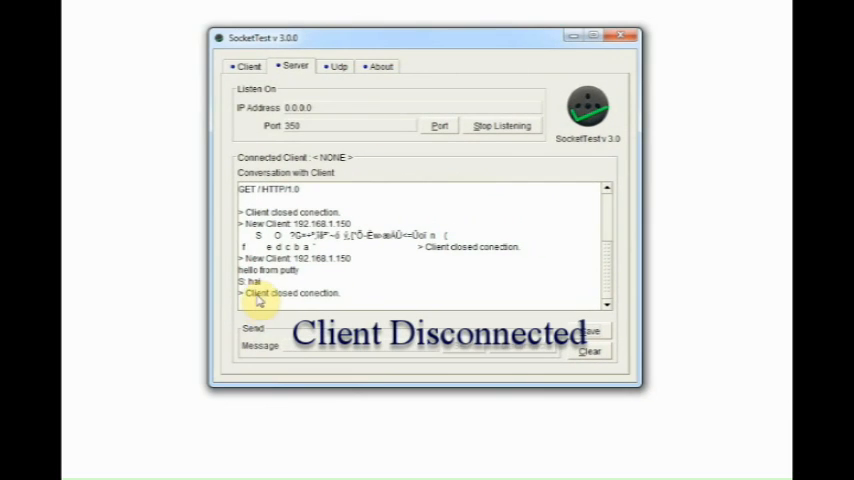
mouse_move(612, 72)
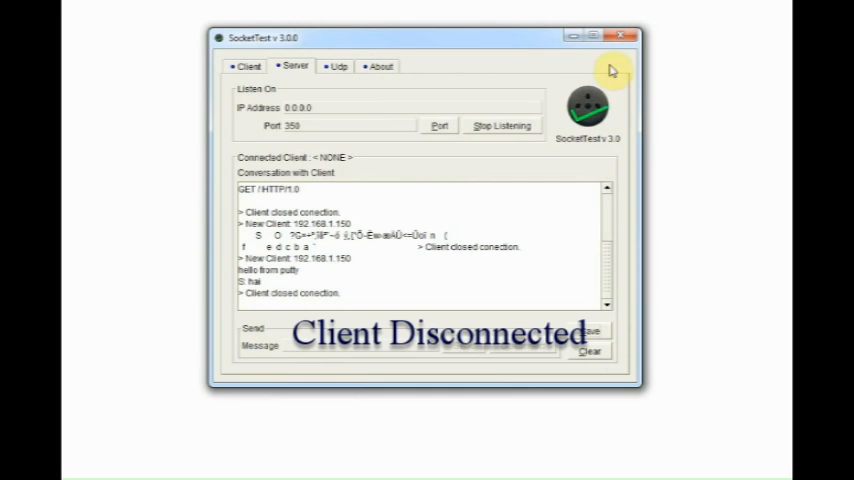
mouse_move(536, 72)
text(windows firewa)
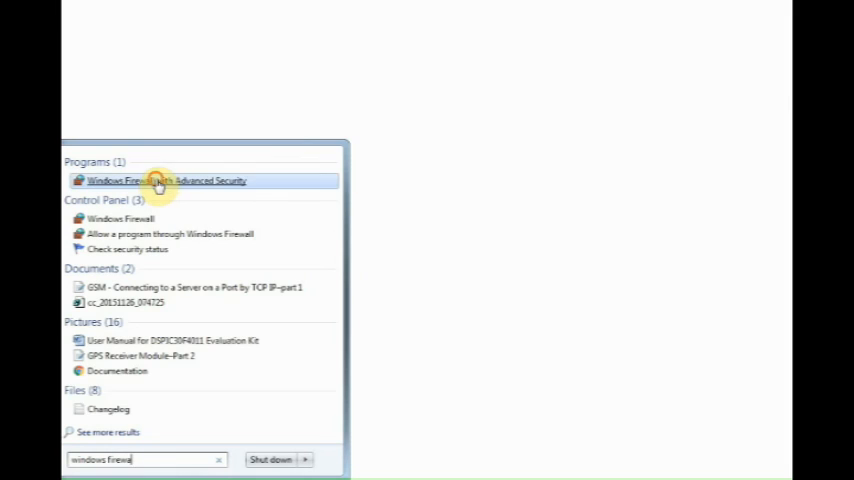
Begin a new inbound firewall rule of type Port
click(160, 180)
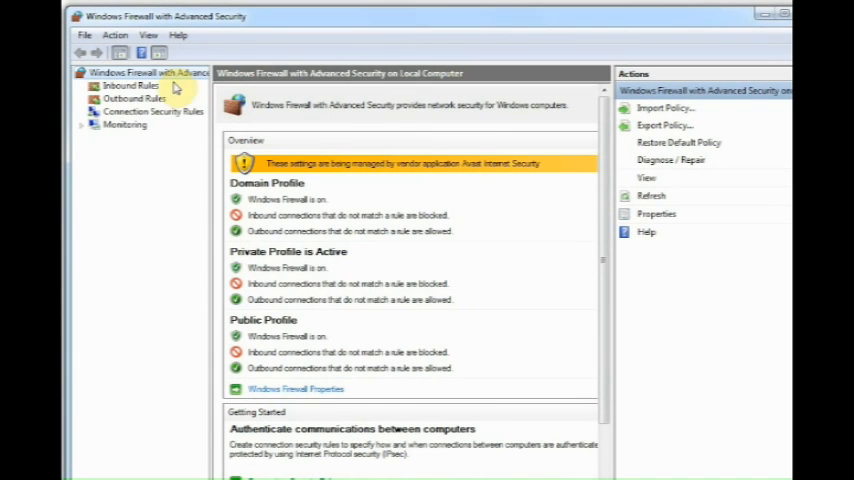
click(130, 86)
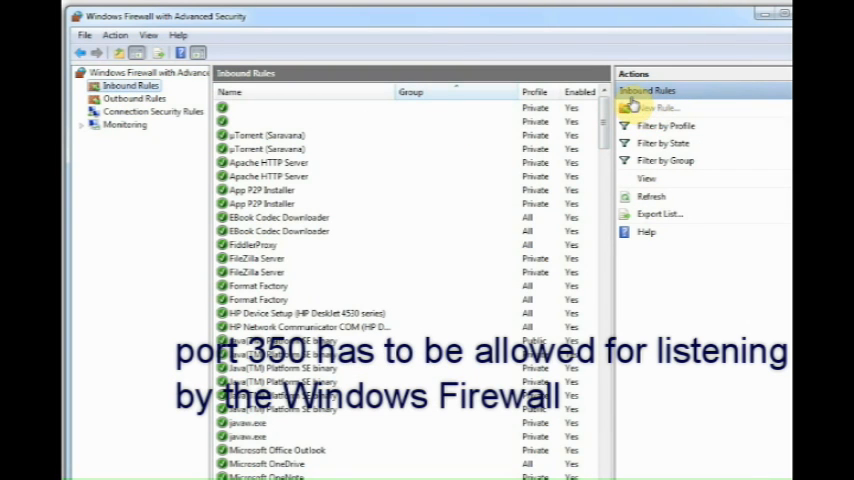
click(656, 108)
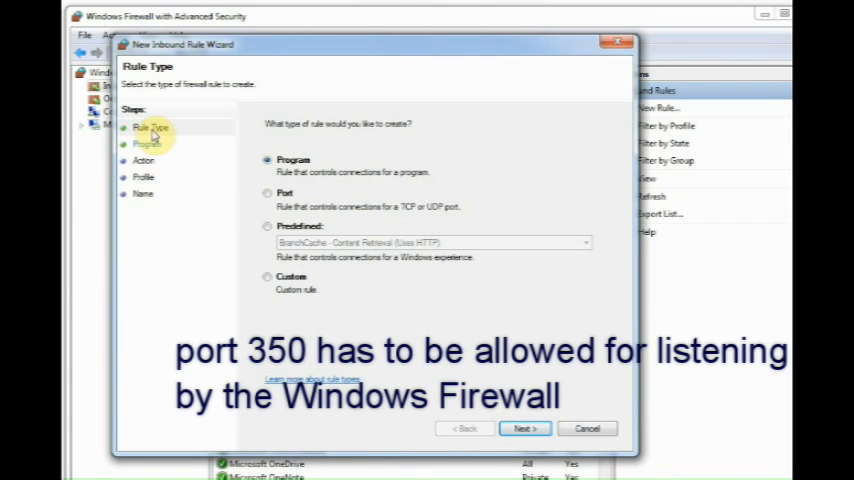
mouse_move(268, 216)
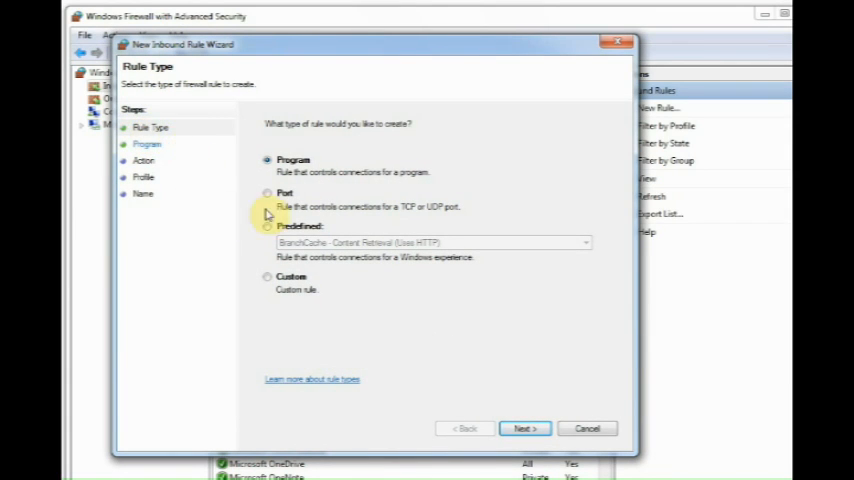
click(268, 192)
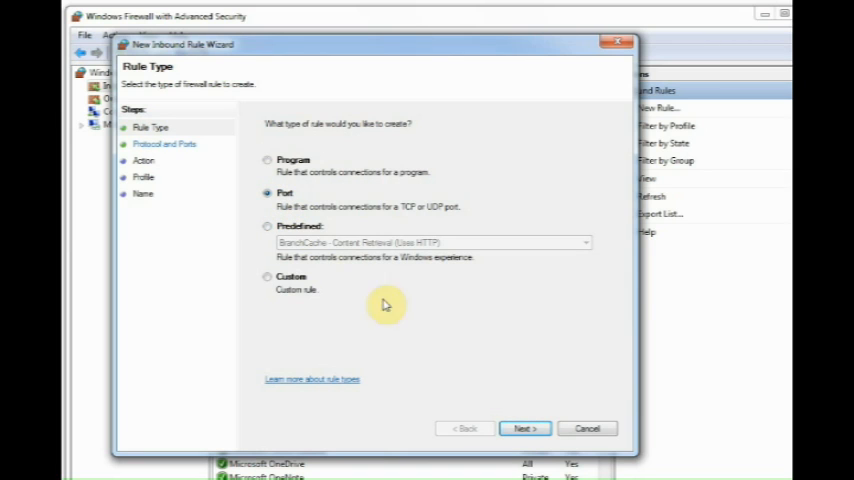
click(524, 428)
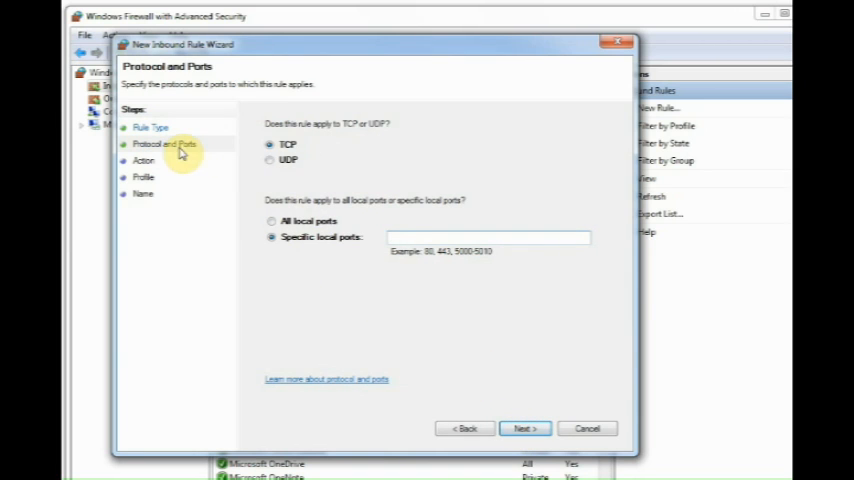
mouse_move(420, 248)
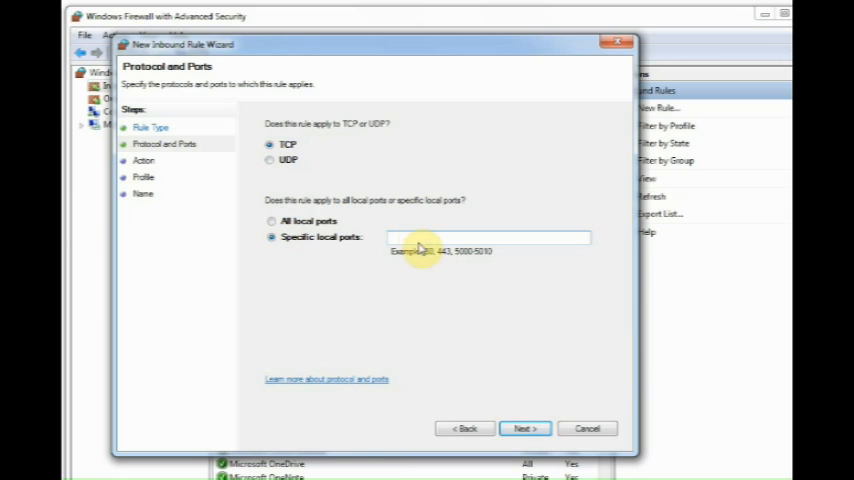
Set the rule to TCP port 350, allow the connection, for all profiles
text(350)
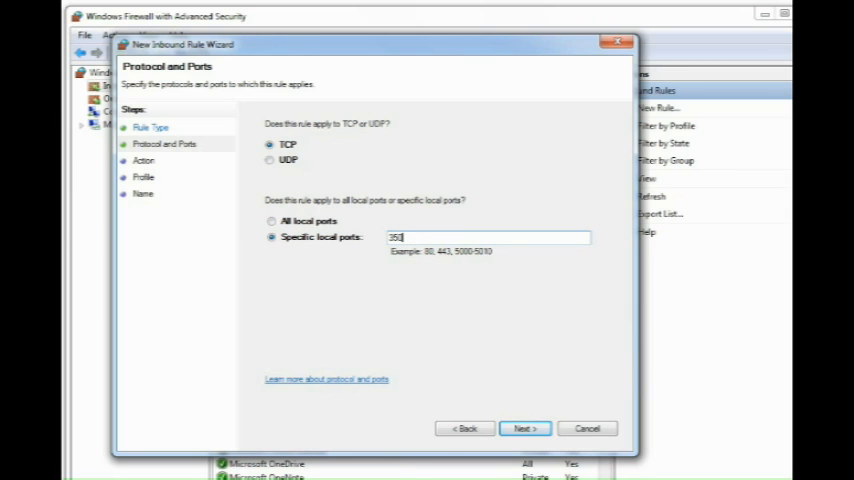
click(524, 428)
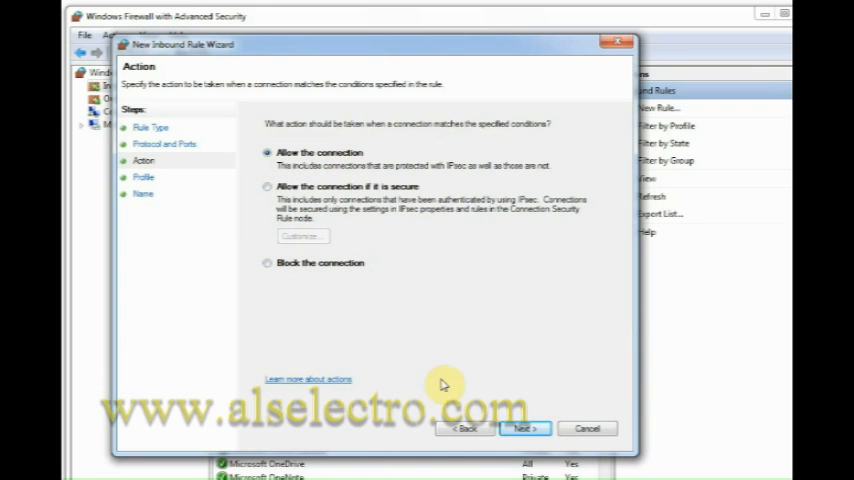
click(524, 428)
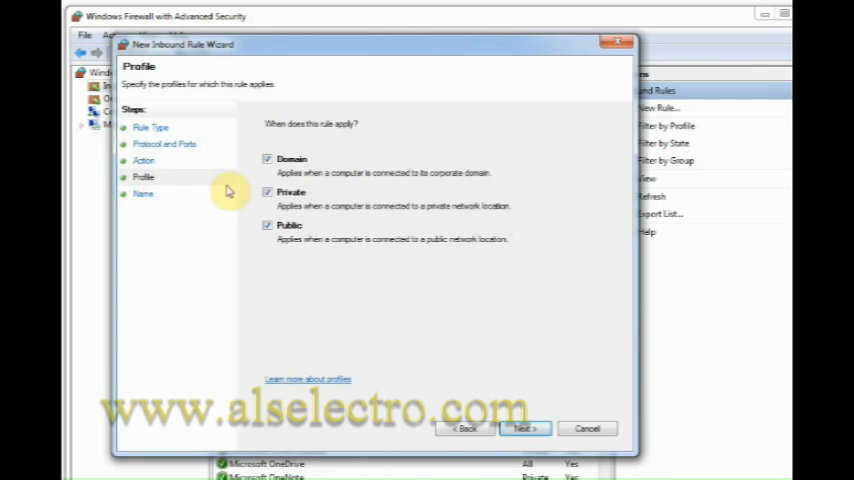
click(524, 428)
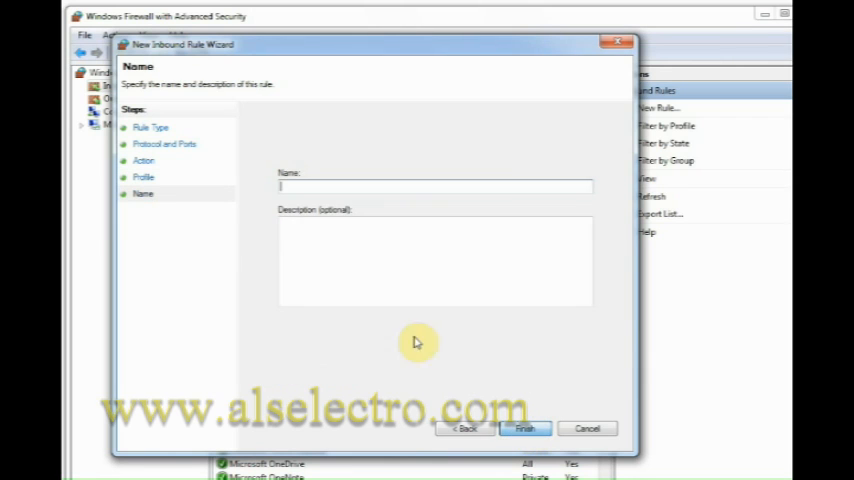
mouse_move(416, 144)
text(GSM350)
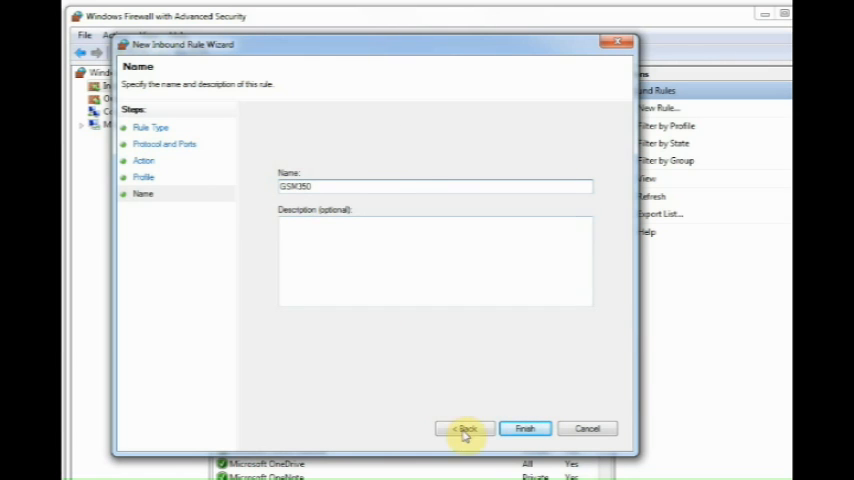
Finish the firewall rule, sign in to the router at 192.168.1.1 and go to Advanced Setup NAT
click(524, 428)
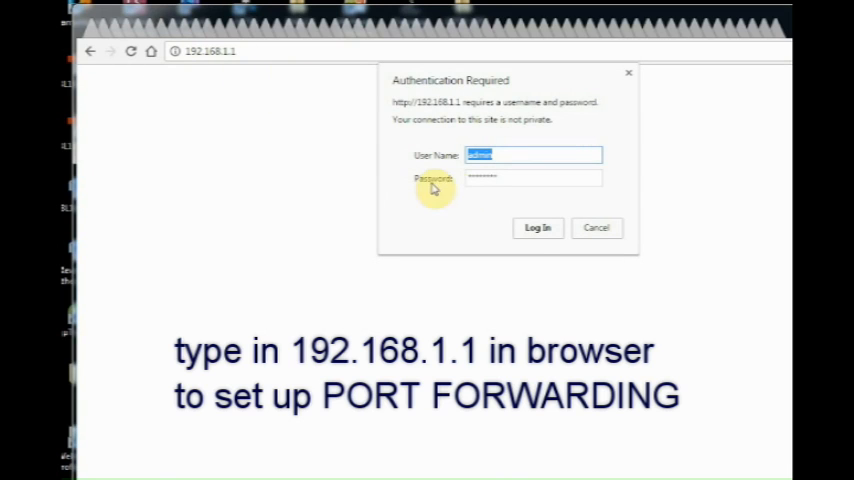
click(538, 228)
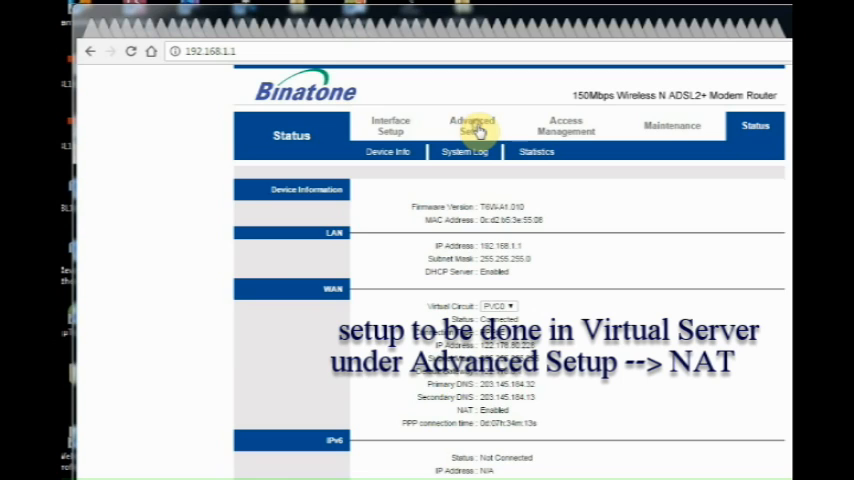
click(470, 124)
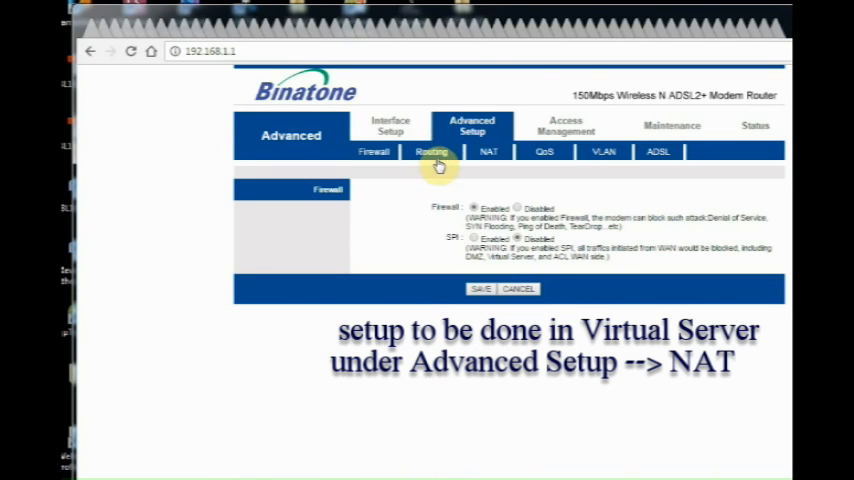
click(488, 152)
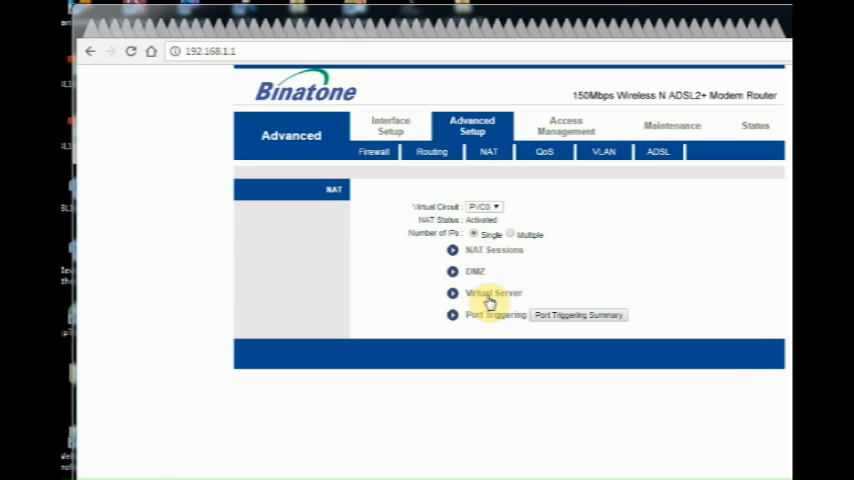
Fill the Virtual Server rule: TCP, port 350, local IP 192.168.1.150
click(496, 292)
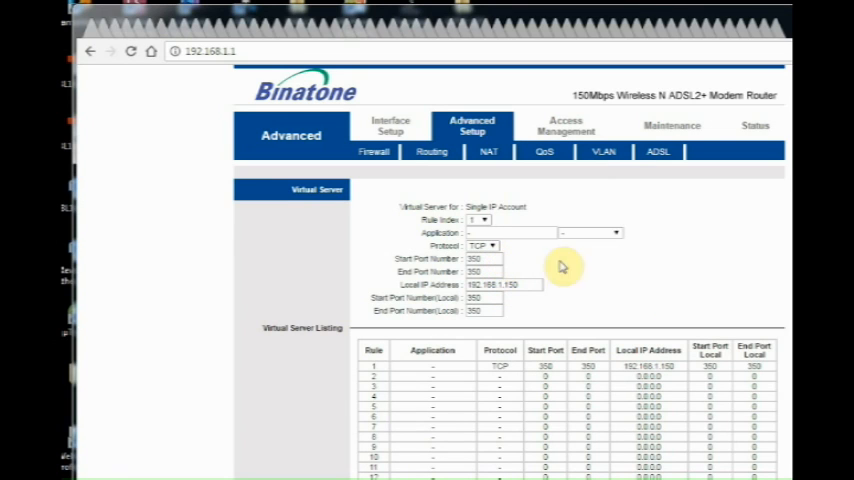
mouse_move(396, 372)
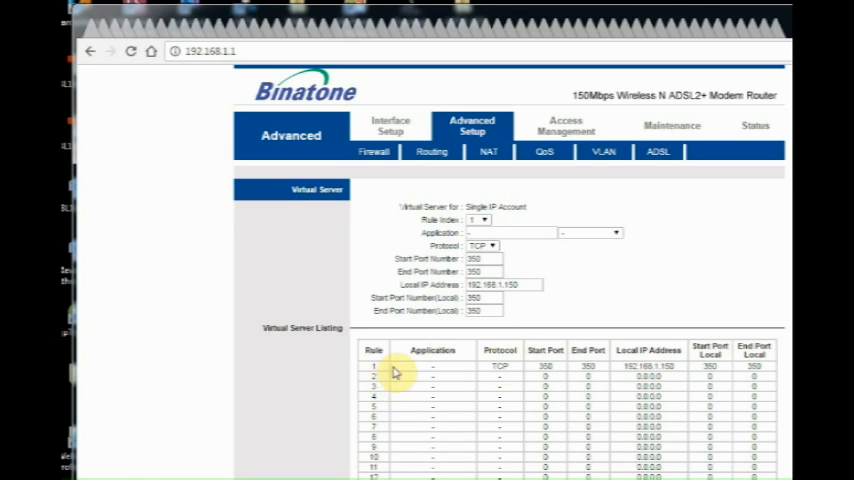
mouse_move(396, 372)
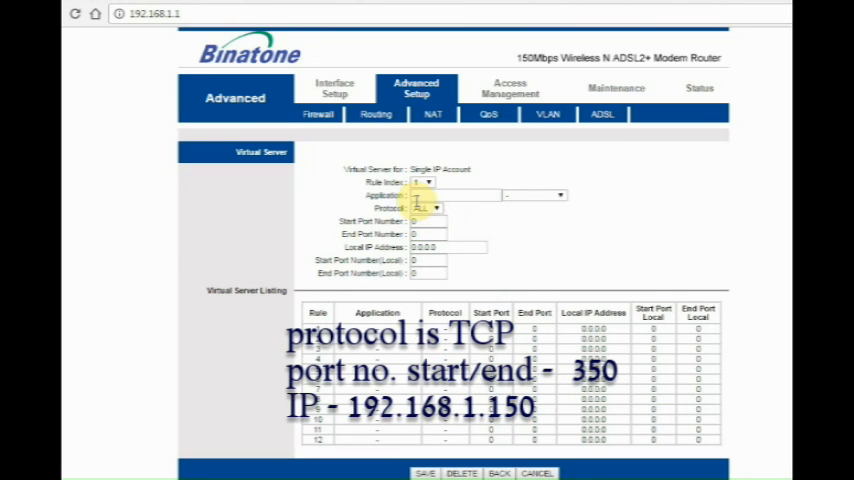
click(428, 208)
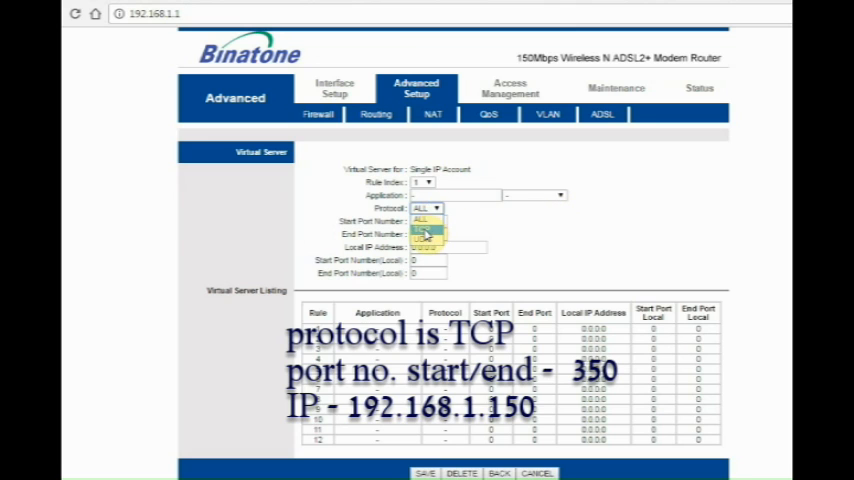
click(422, 220)
text(350)
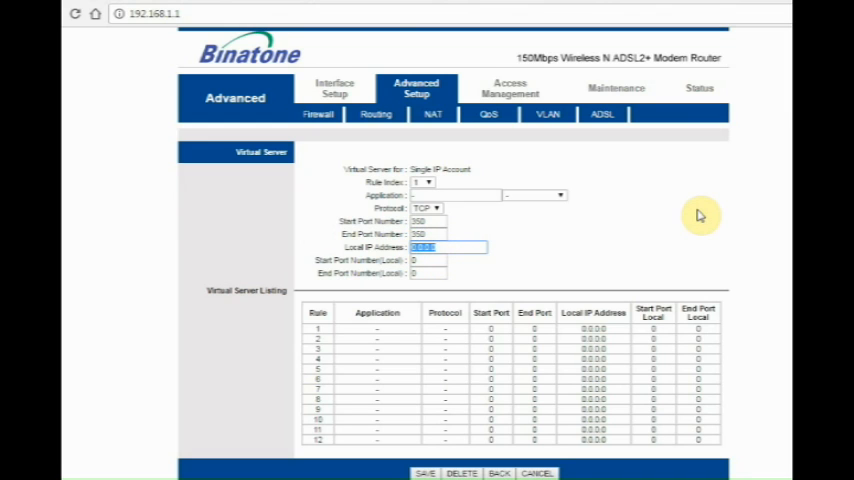
text(192.168.1.150)
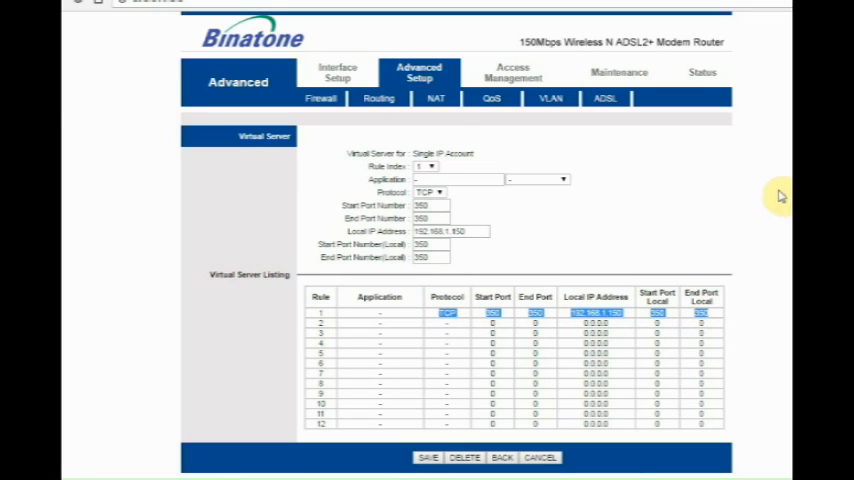
mouse_move(660, 56)
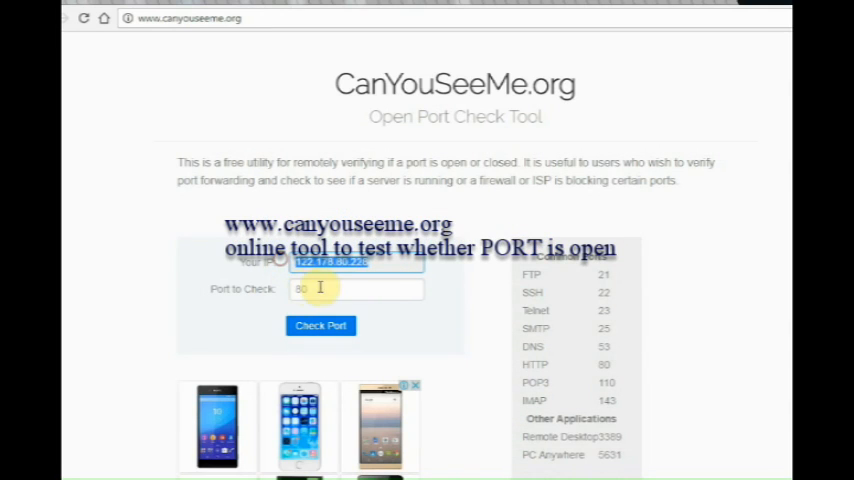
Check port 350 from the internet with CanYouSeeMe.org
text(35)
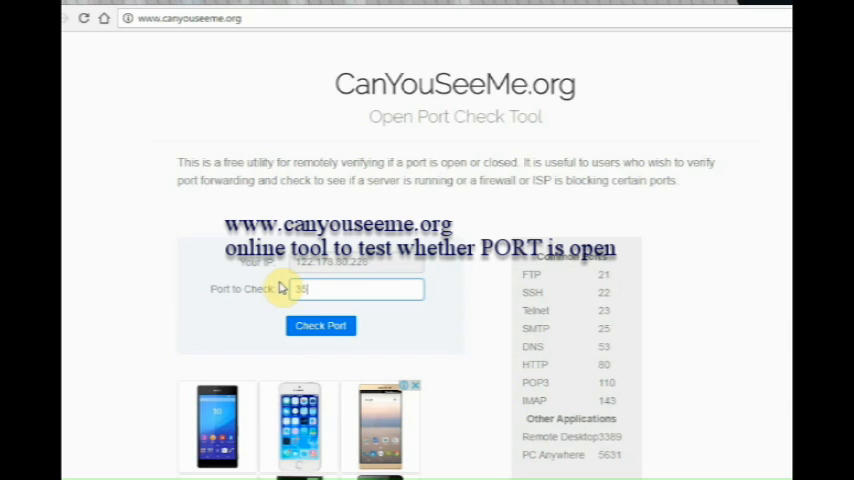
click(320, 324)
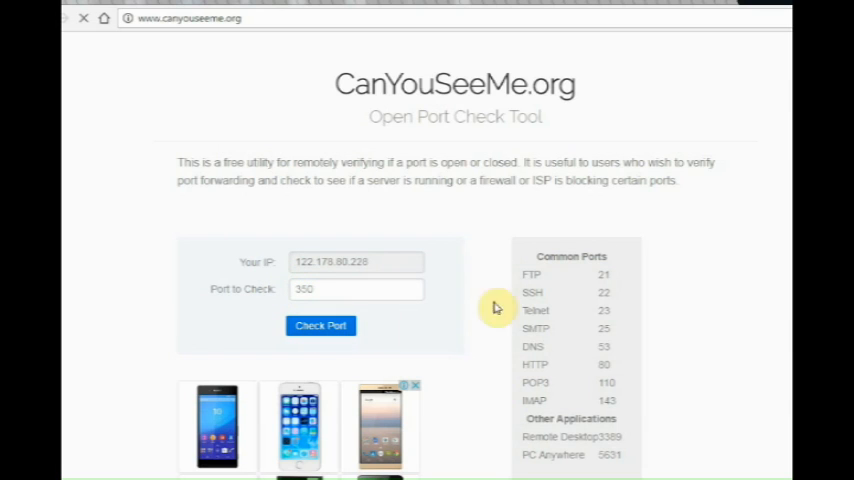
click(320, 324)
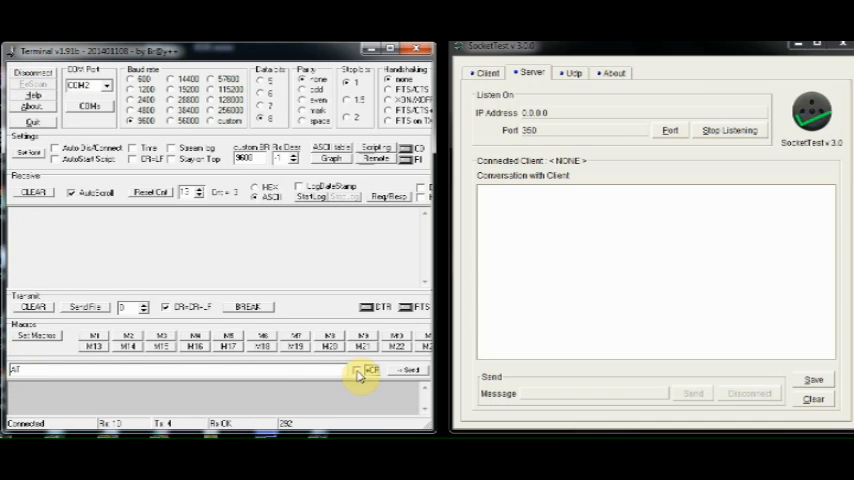
Send the GPRS setup AT commands with the APN string to the modem
click(408, 370)
text(+CSTT="banknet)
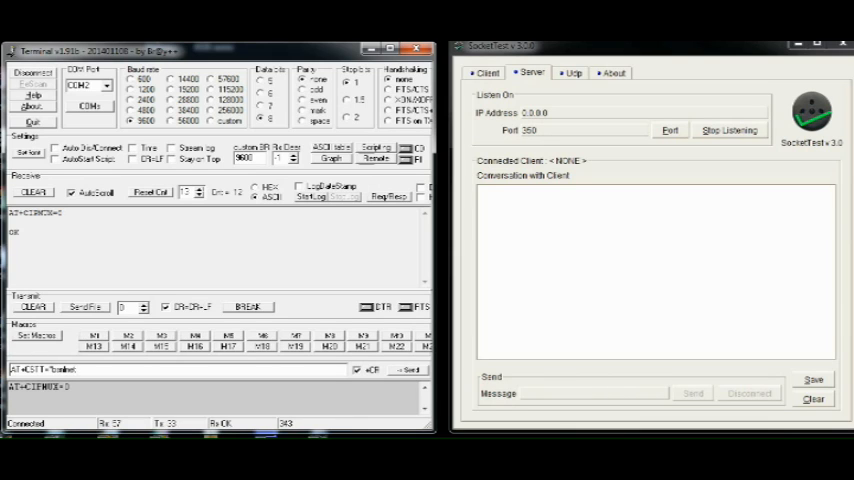
text(","")
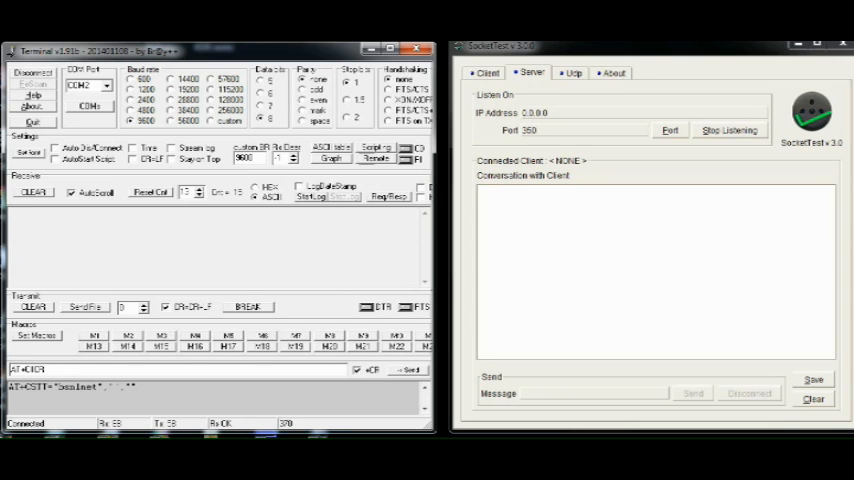
Send AT+CIPSTART="TCP","122.175.80.225","350" and receive CONNECT OK
click(408, 368)
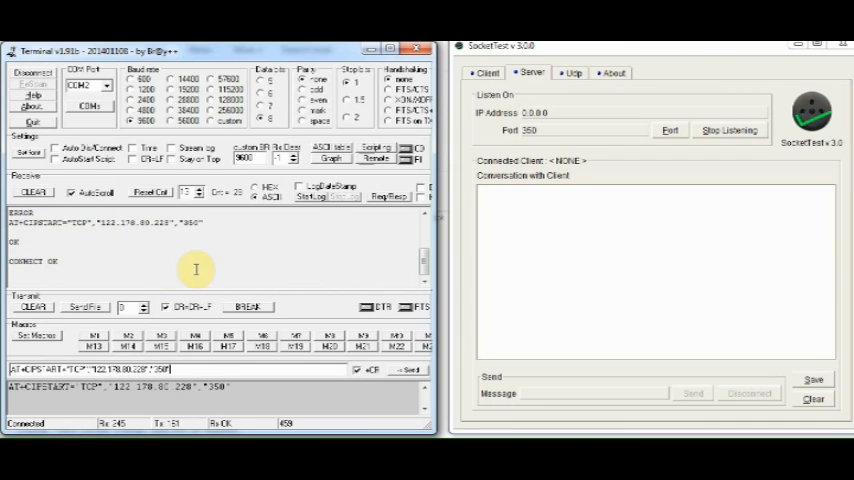
Replace the previous command and compose the outgoing text 'MESSAGE FROM' after AT+CIPSEND
double_click(32, 260)
text(AT+CIPSEND)
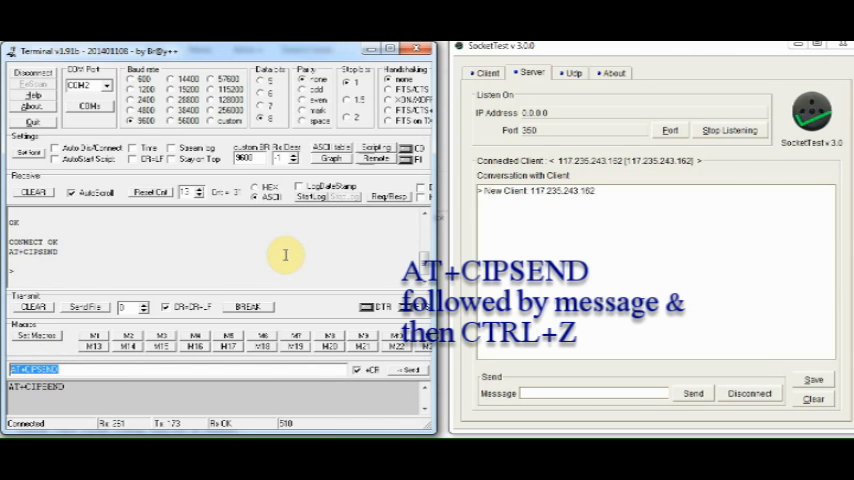
text(MESSAGE FROM)
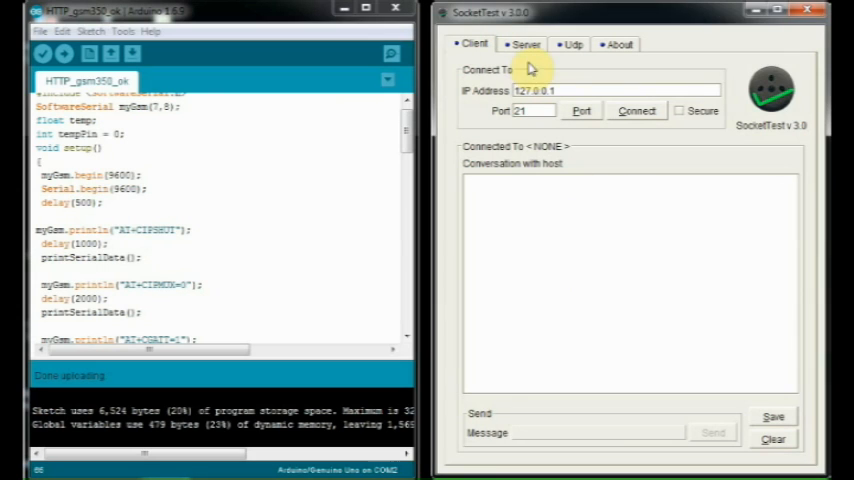
Switch SocketTest to Server mode and start listening on port 350
click(524, 44)
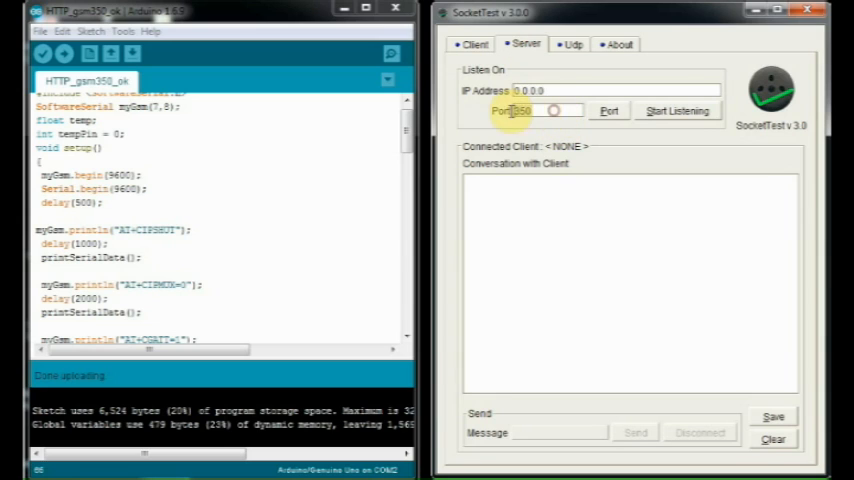
click(676, 110)
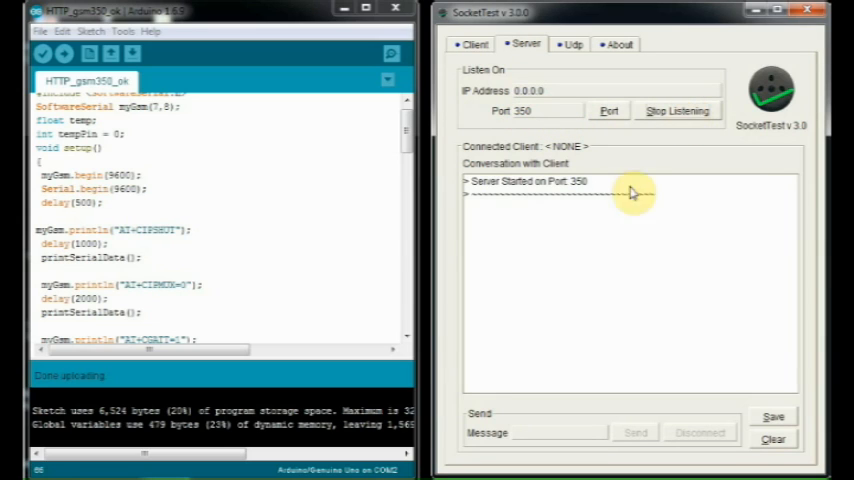
mouse_move(260, 208)
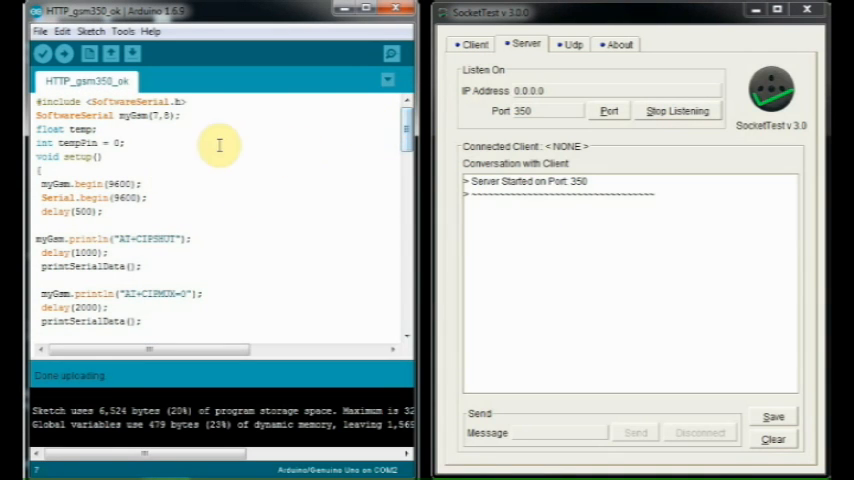
Bring up the Serial Monitor to watch the modem answer the sketch's AT commands
click(64, 52)
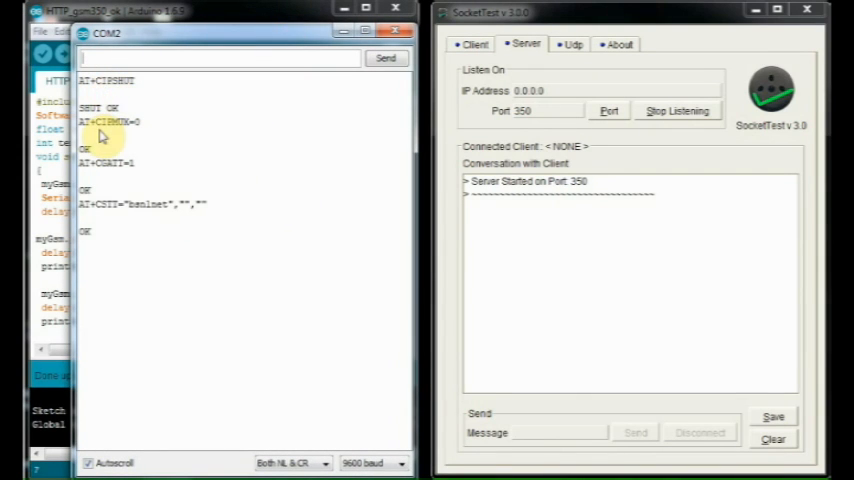
mouse_move(196, 218)
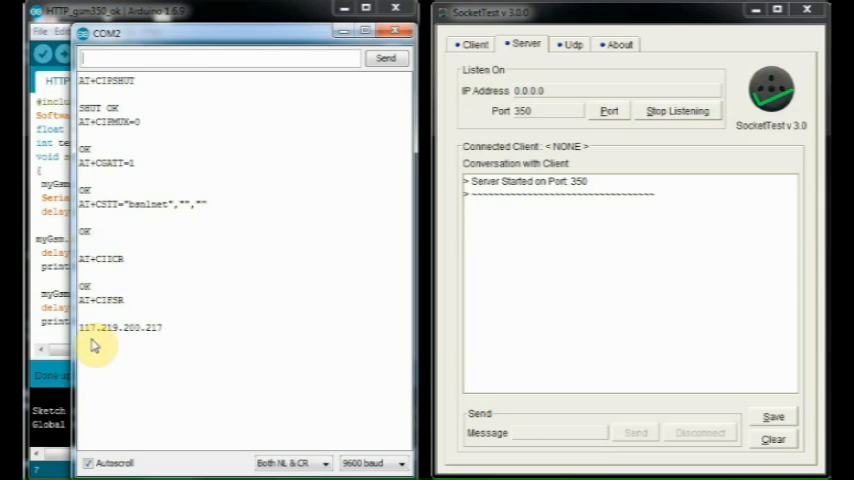
mouse_move(218, 322)
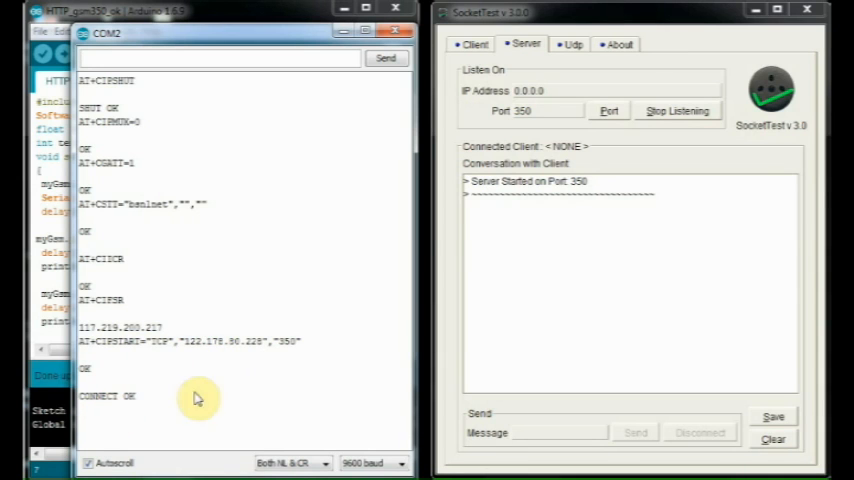
mouse_move(506, 240)
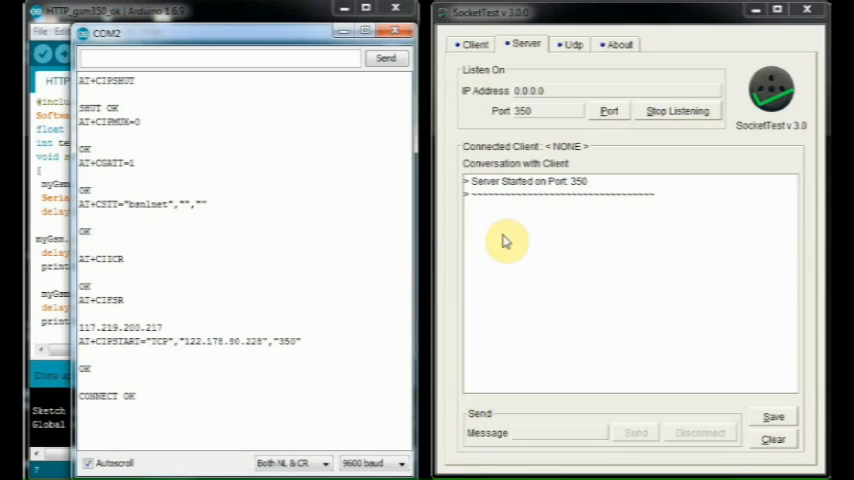